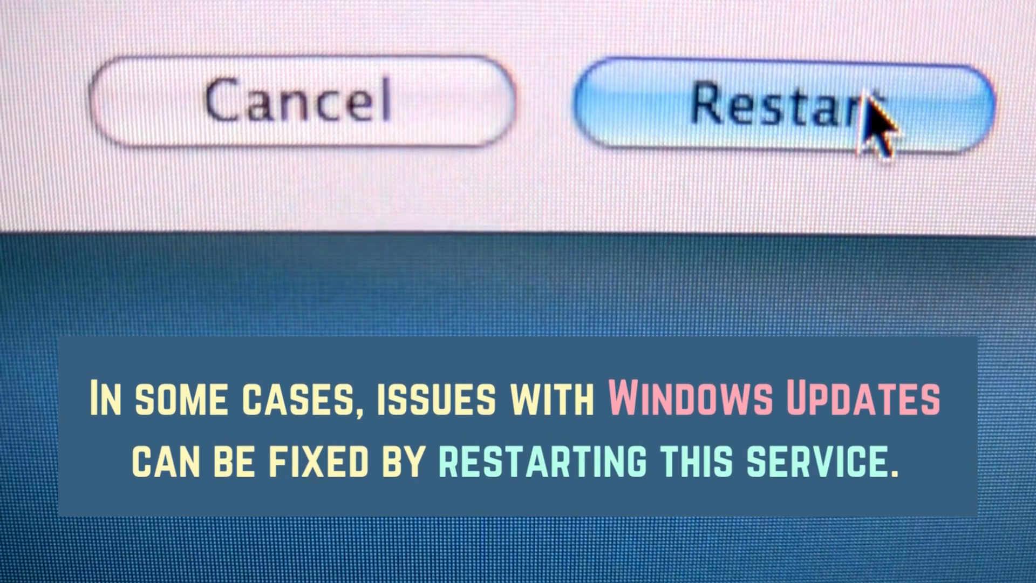
mouse_move(601, 106)
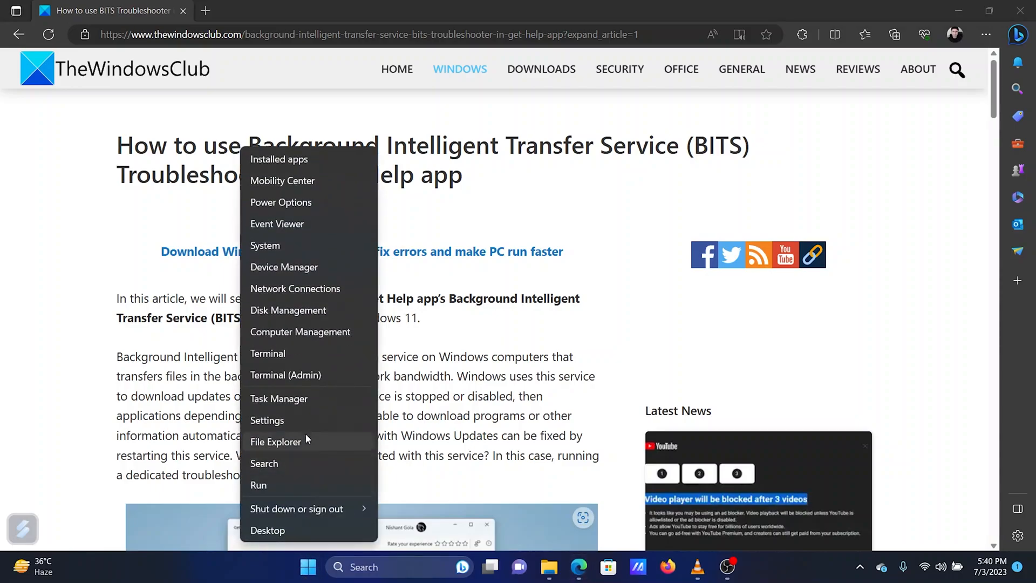
Launch Windows Settings from the Start button's quick-link menu, landing on the System page
left_click(267, 420)
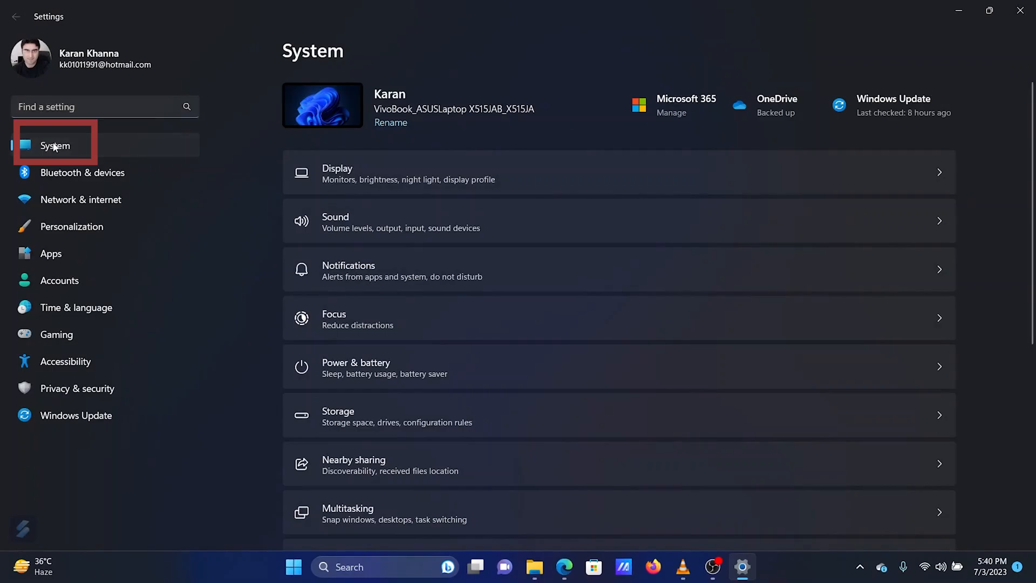
Go to Troubleshoot > Other troubleshooters and run the Background Intelligent Transfer Service troubleshooter
scroll("down", 3)
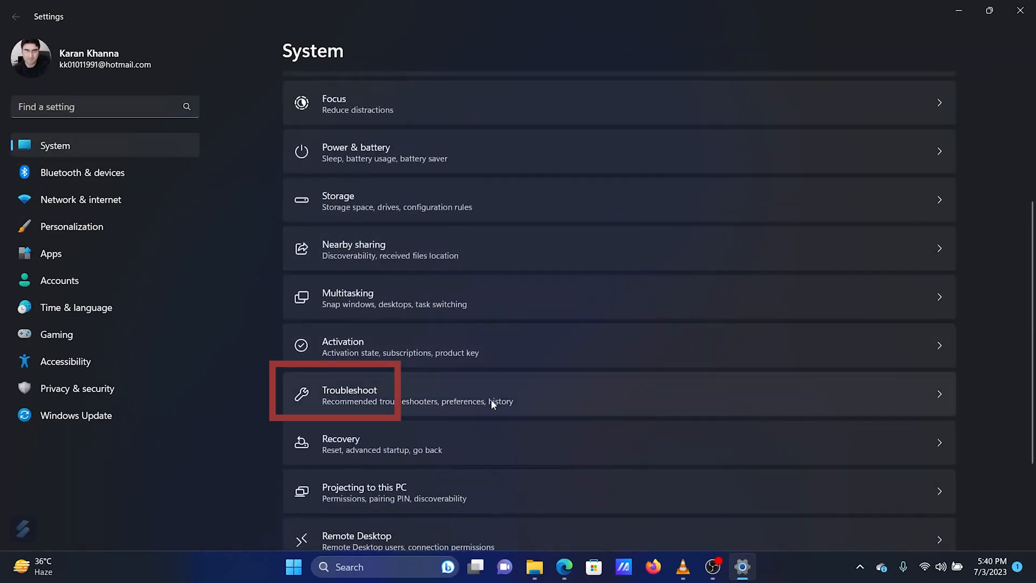
left_click(349, 393)
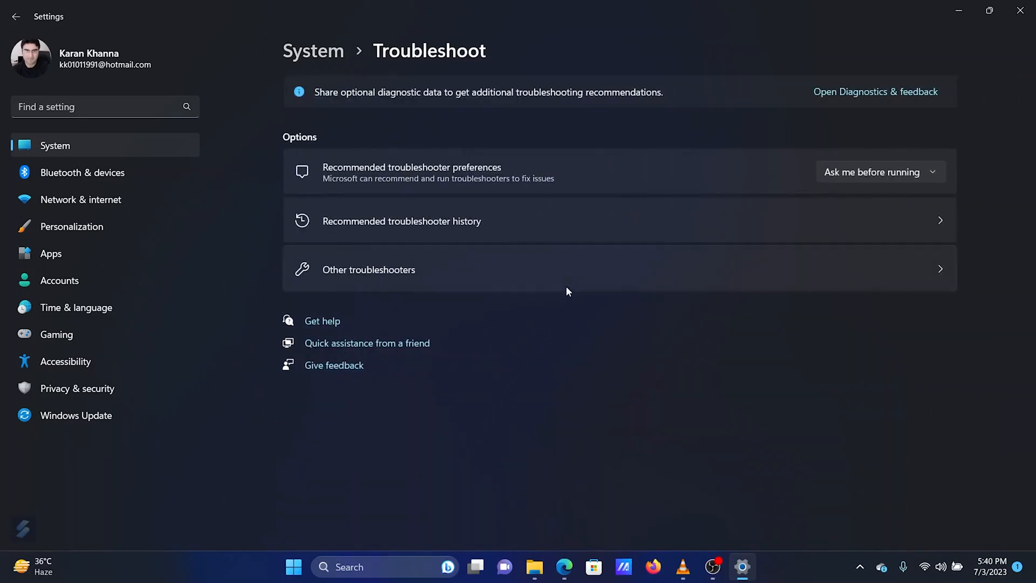
left_click(370, 269)
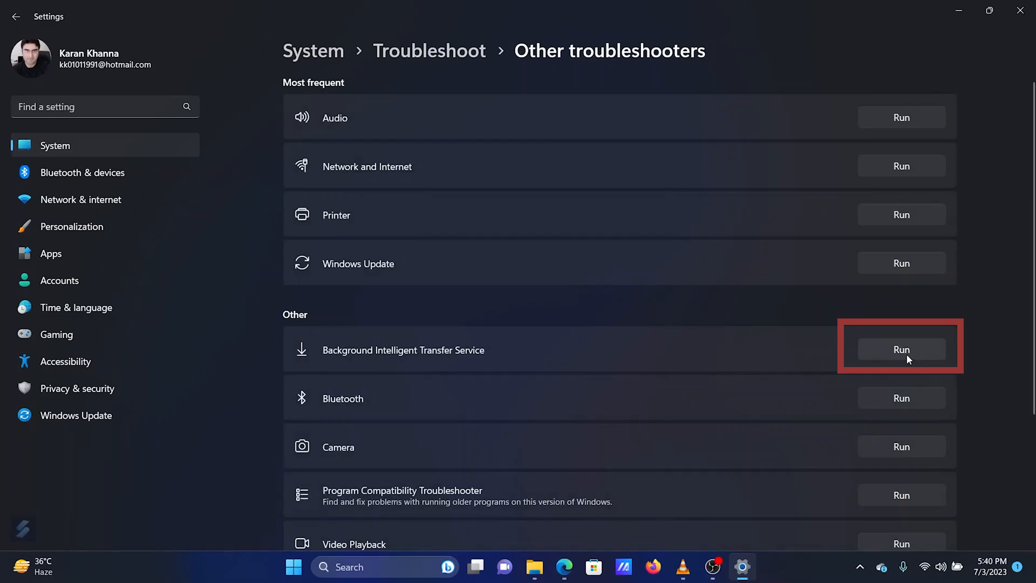
left_click(900, 349)
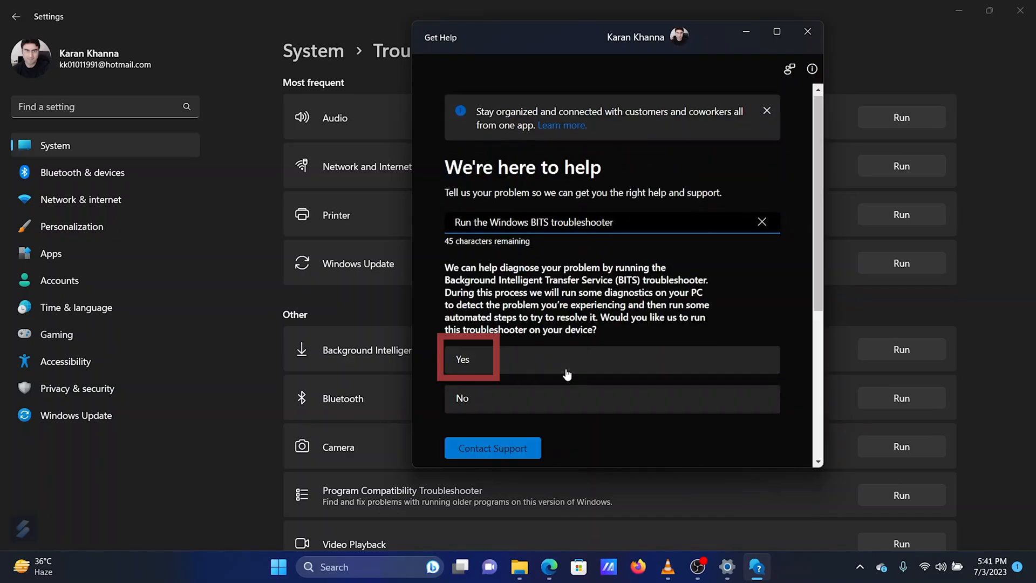
Answer Yes in Get Help to start the BITS troubleshooter diagnostics
left_click(463, 358)
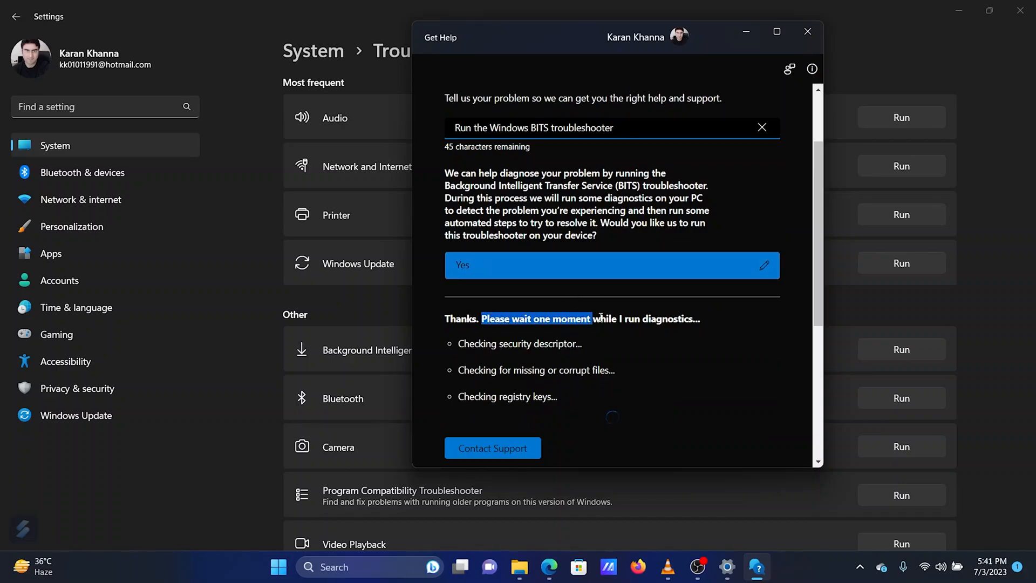
mouse_move(636, 366)
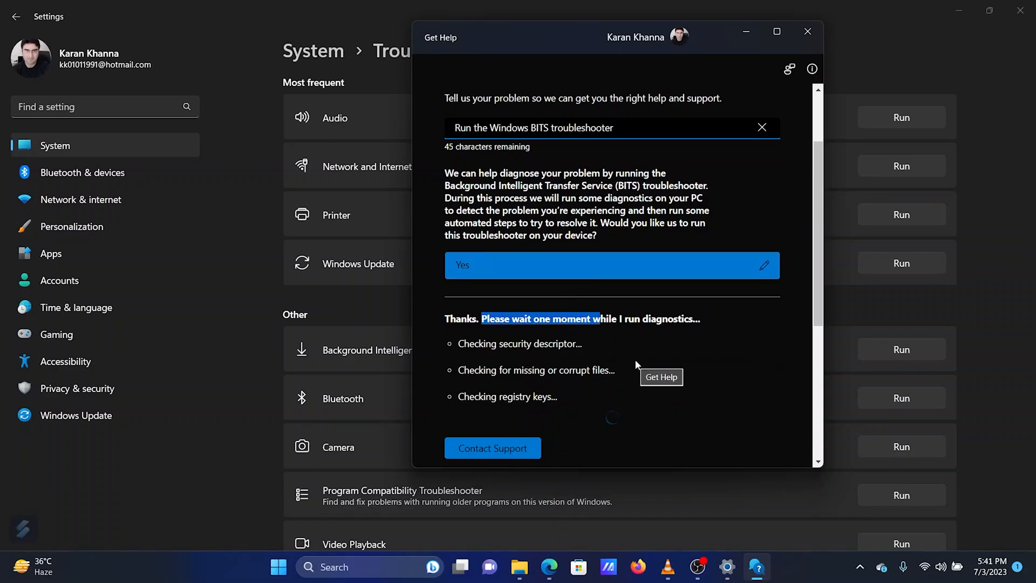